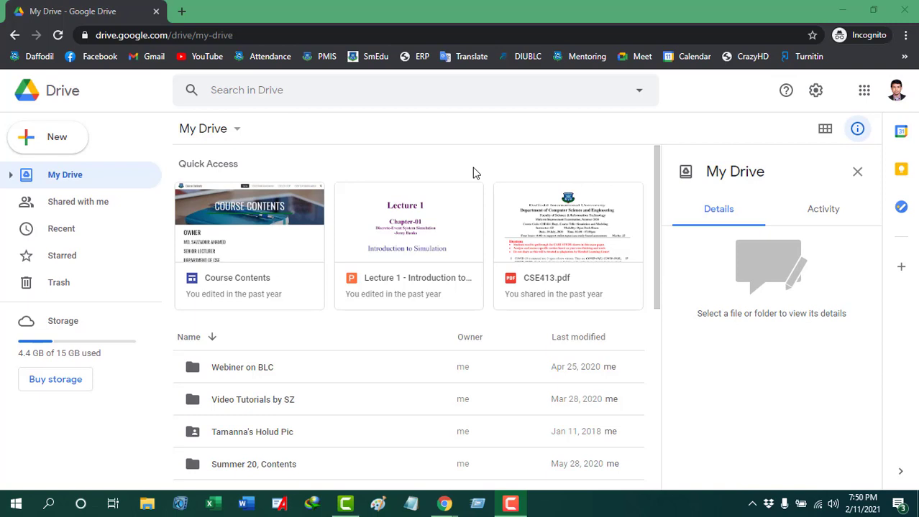
mouse_move(419, 187)
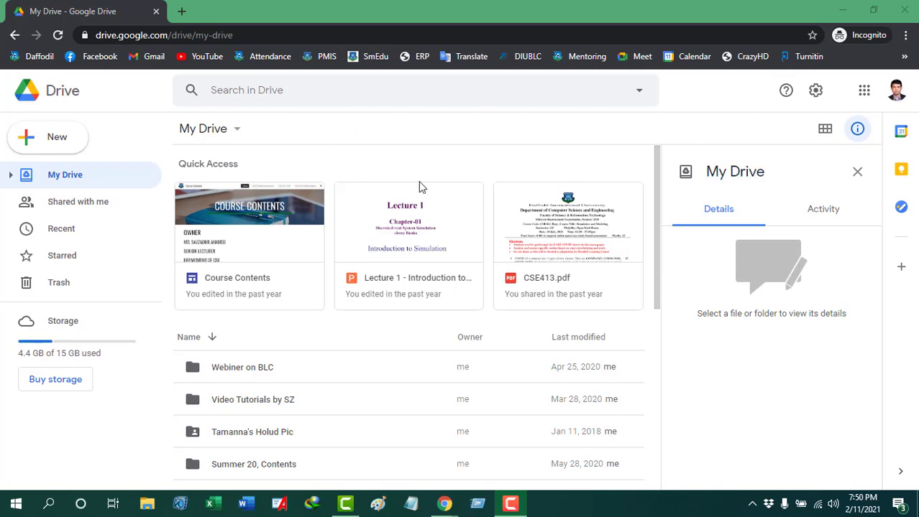
mouse_move(338, 168)
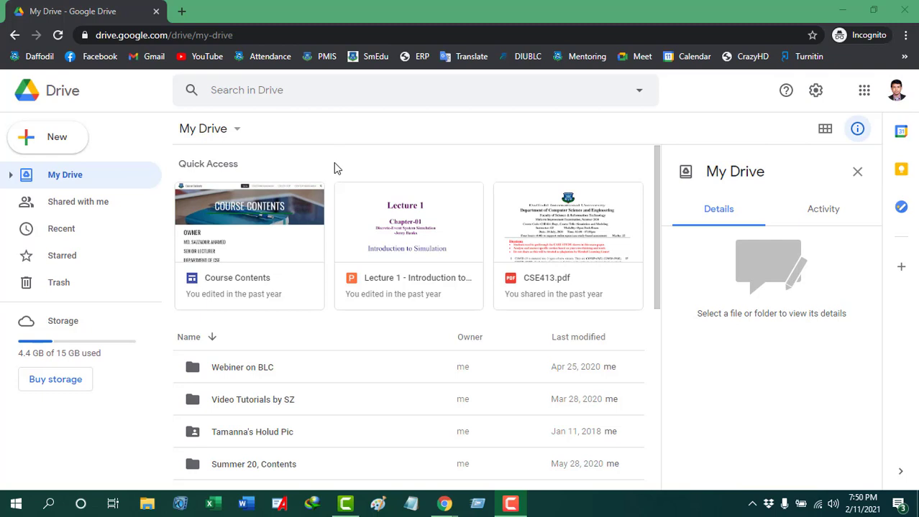
mouse_move(141, 164)
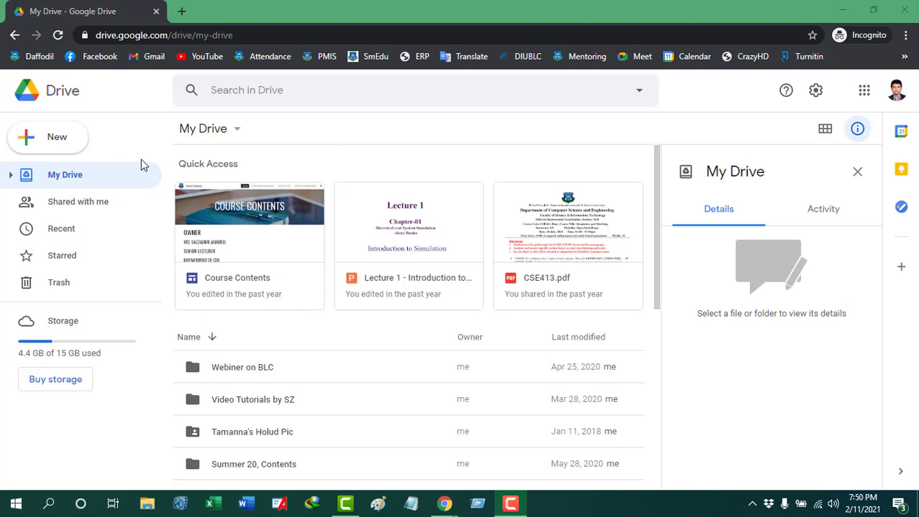
mouse_move(41, 143)
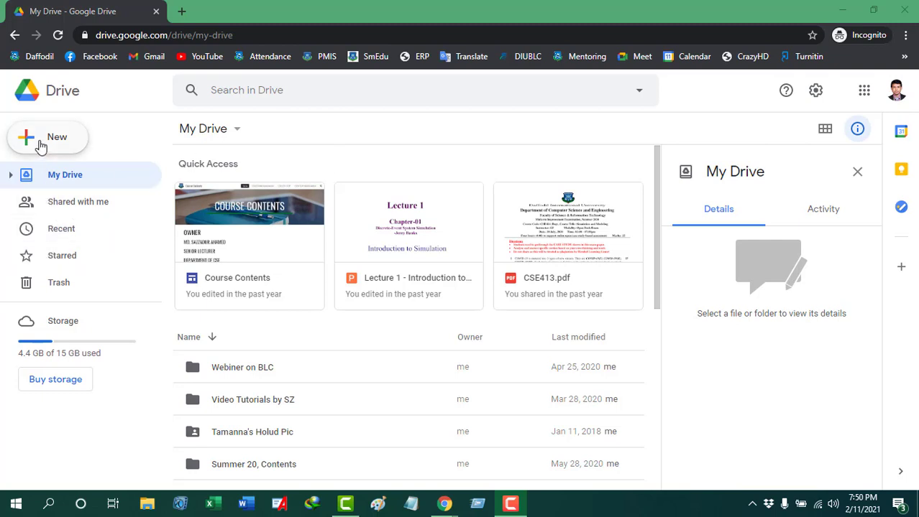
Show Drive's New item menu with the More apps list expanded
click(47, 138)
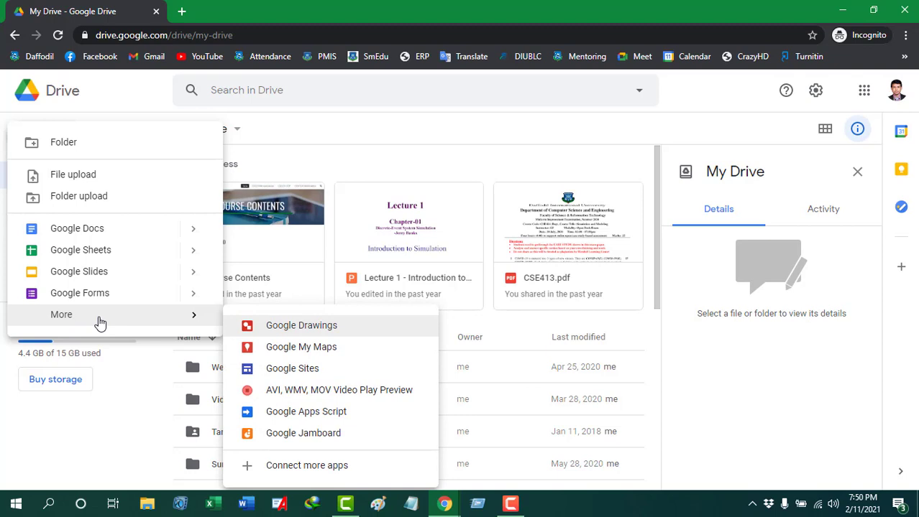
mouse_move(103, 324)
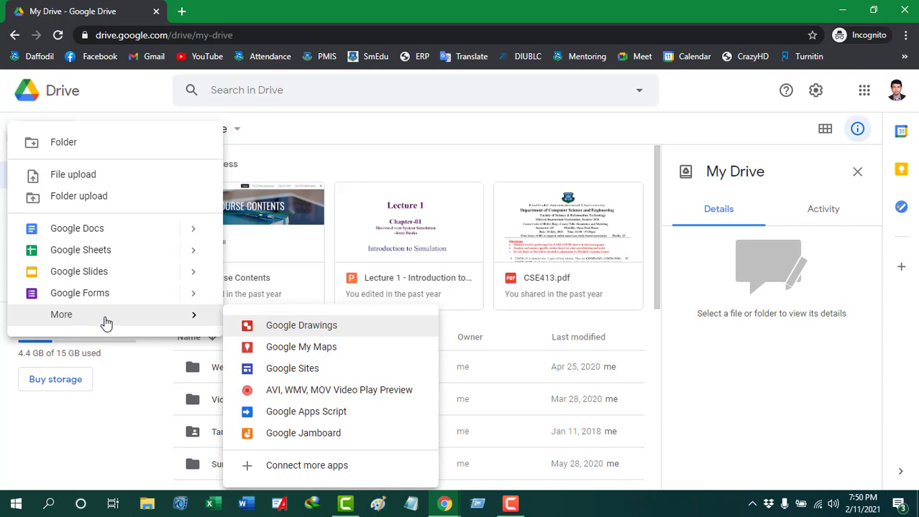
mouse_move(250, 325)
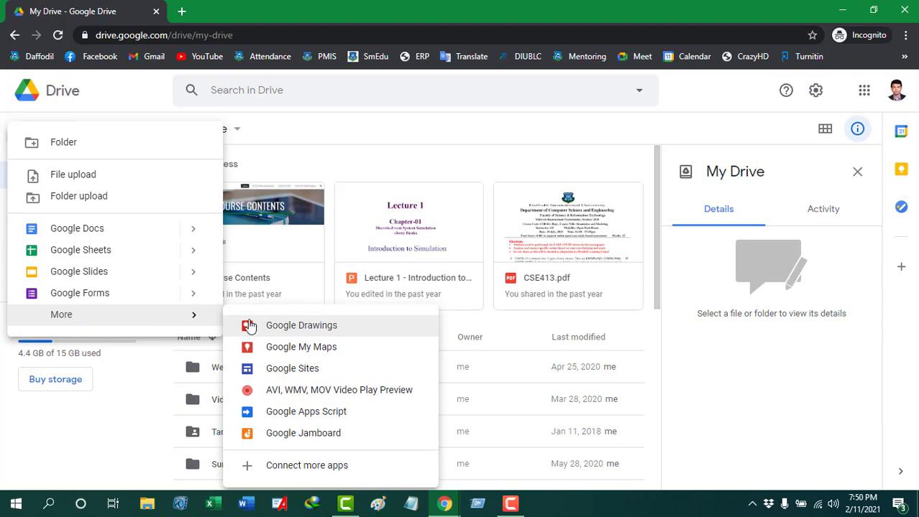
mouse_move(307, 466)
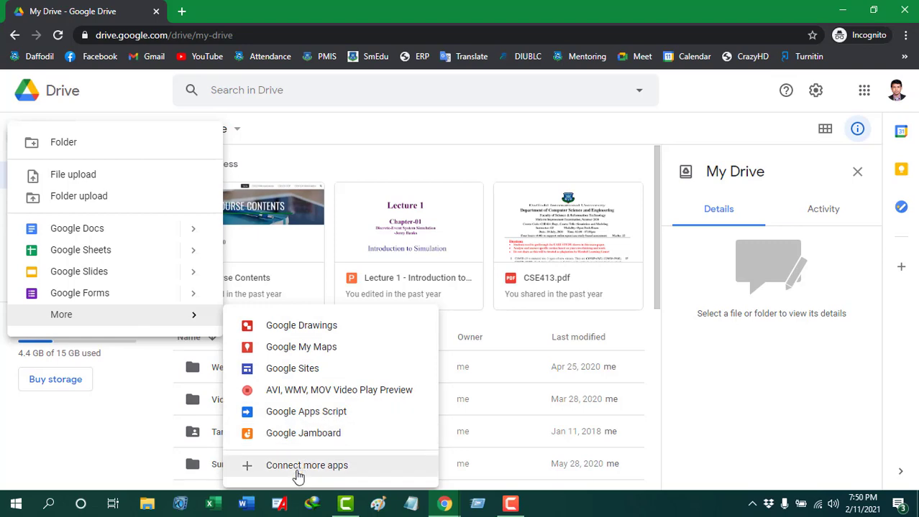
Search Workspace Marketplace for 'coll' and go to the Colaboratory app page
click(307, 466)
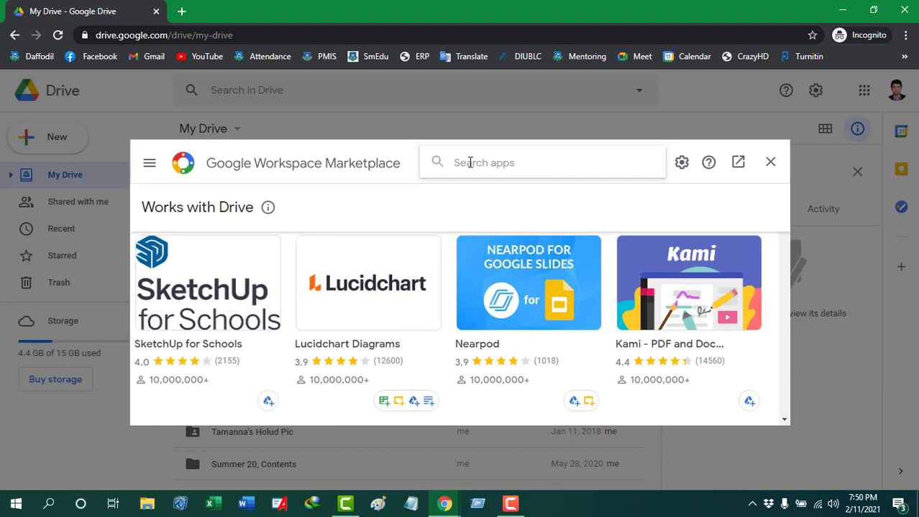
text(coll)
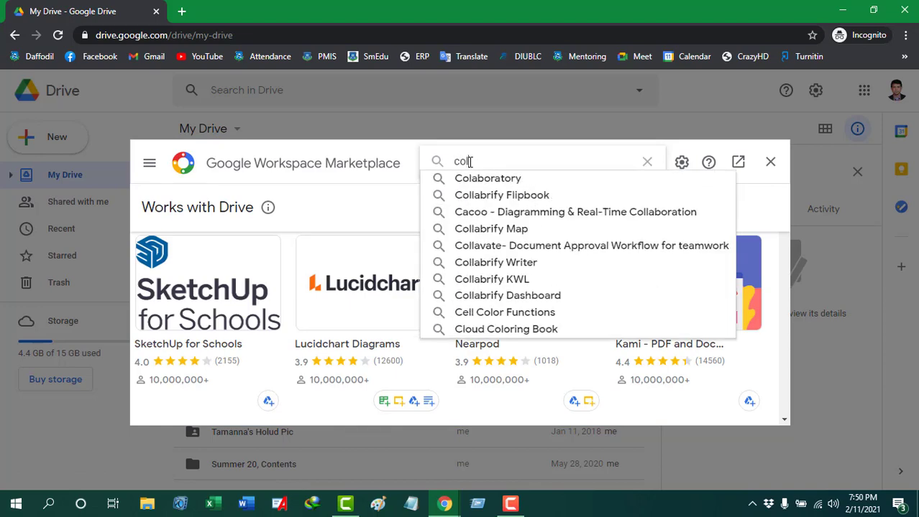
click(488, 179)
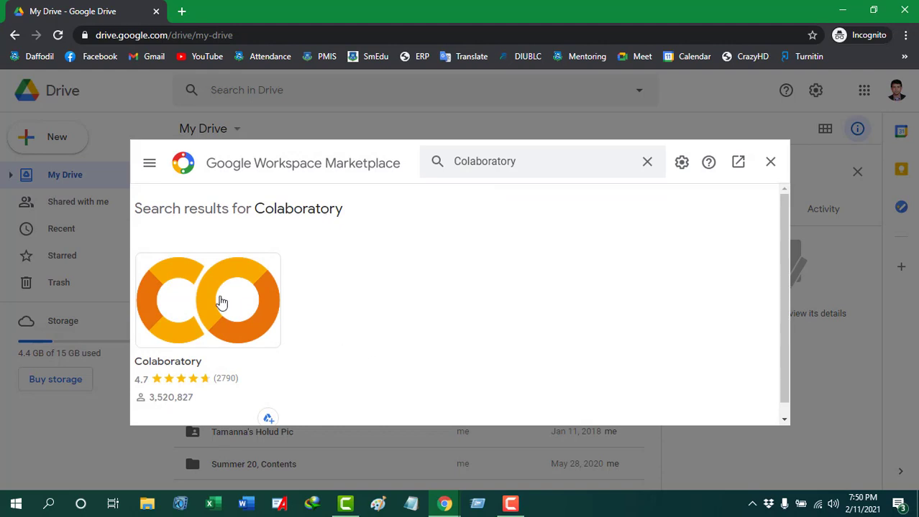
click(207, 300)
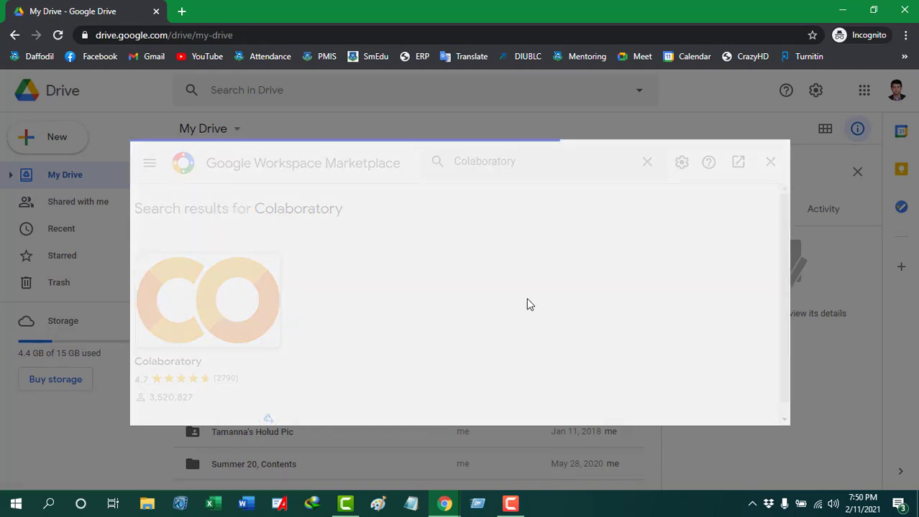
Install Colaboratory, granting permission and choosing the Google account
click(207, 300)
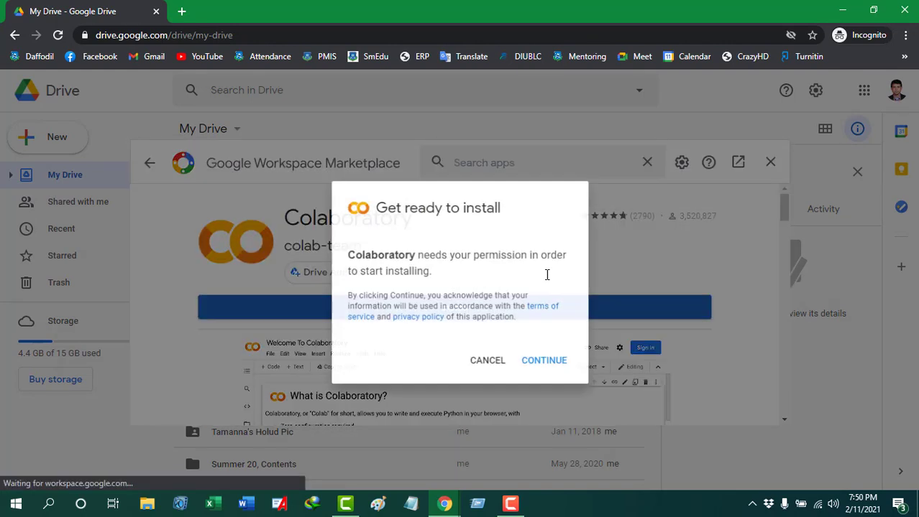
click(543, 361)
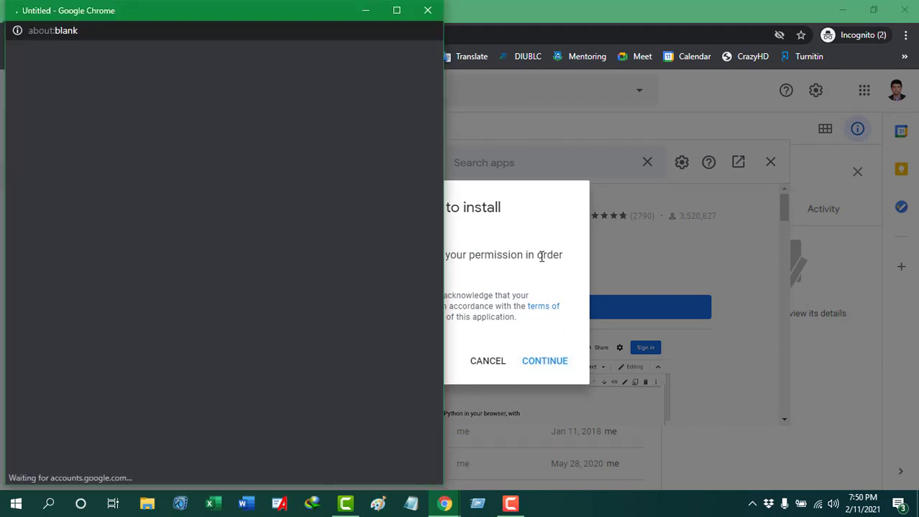
click(544, 361)
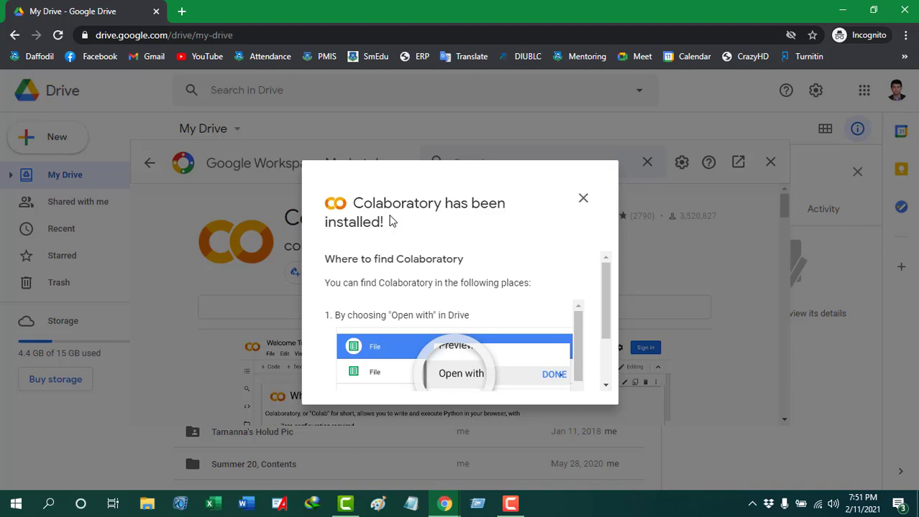
mouse_move(494, 226)
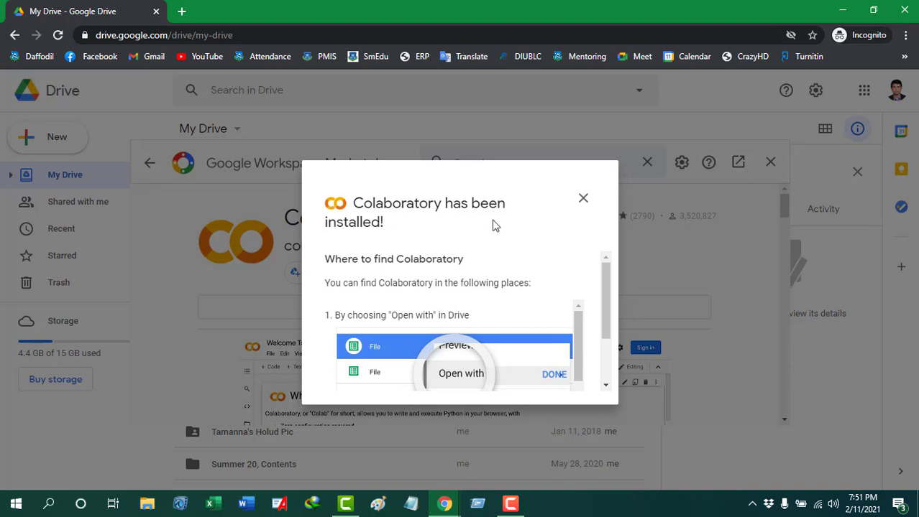
mouse_move(583, 199)
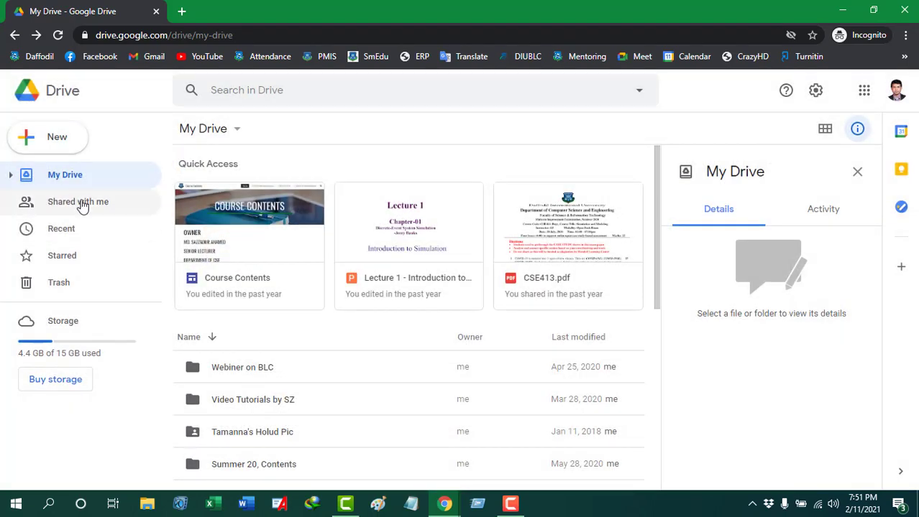
Close the Marketplace and show the Untitled Jam file's details in My Drive
click(48, 136)
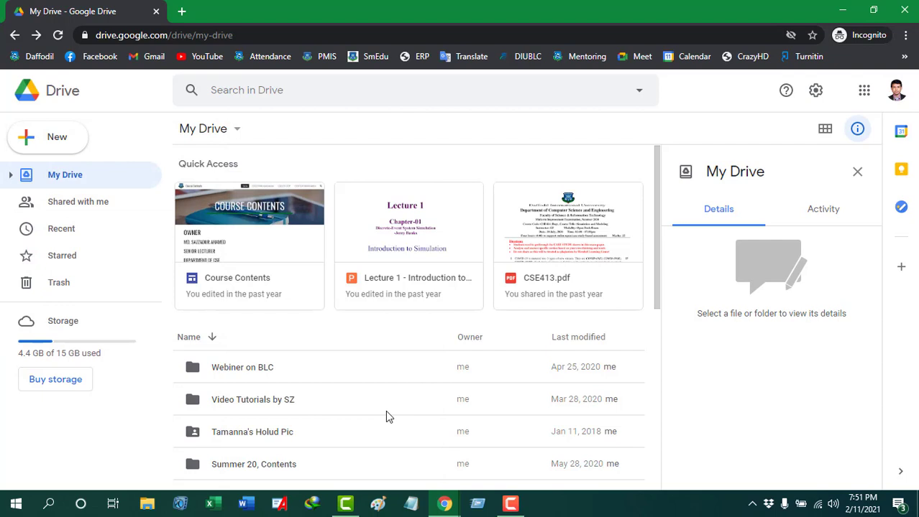
scroll(down, 3)
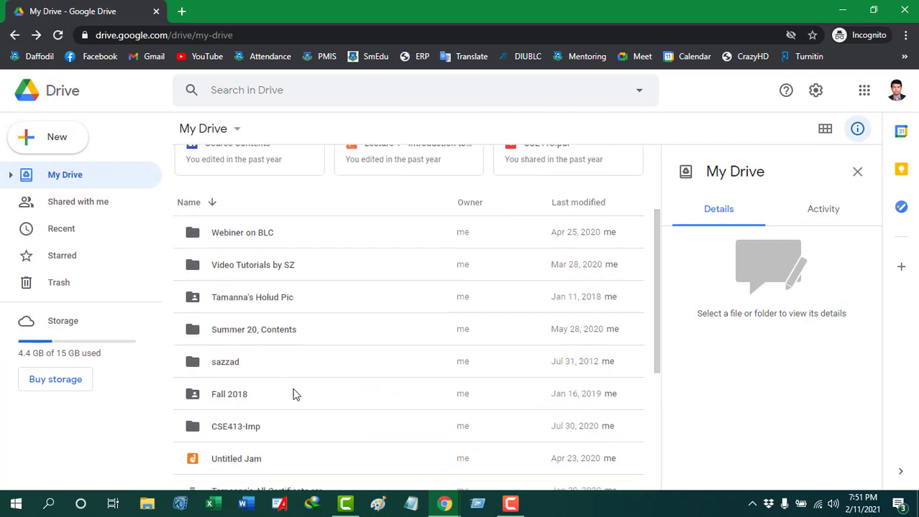
scroll(down, 3)
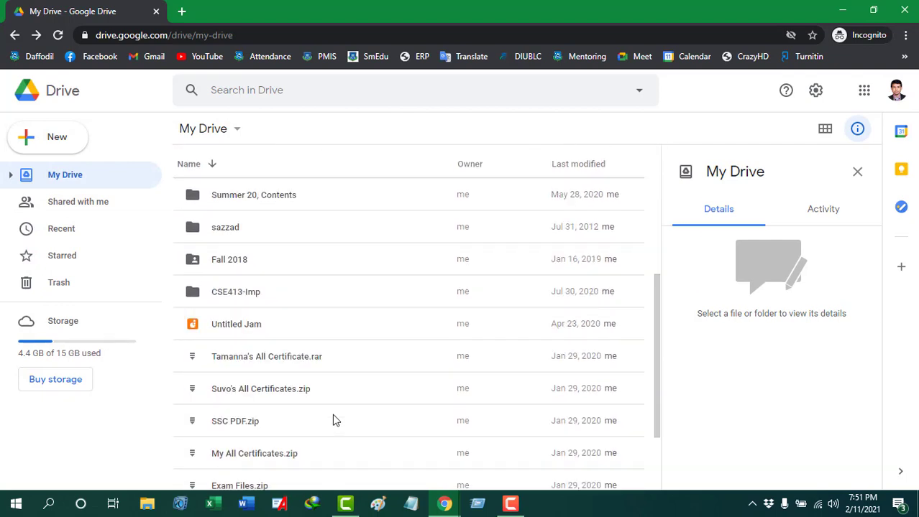
click(235, 325)
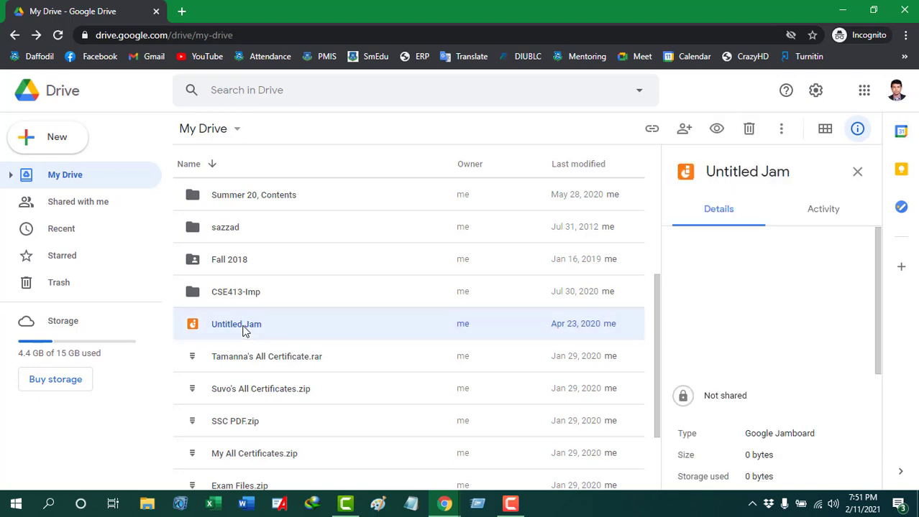
right_click(236, 325)
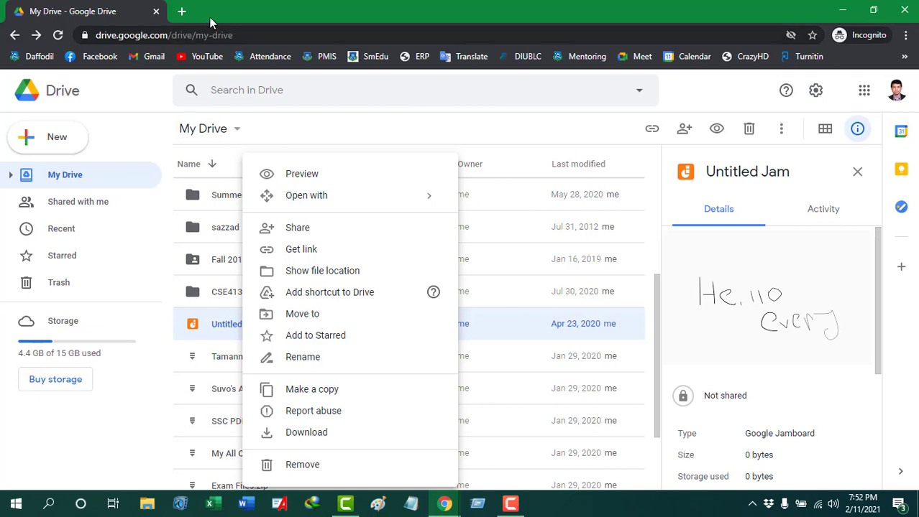
mouse_move(408, 360)
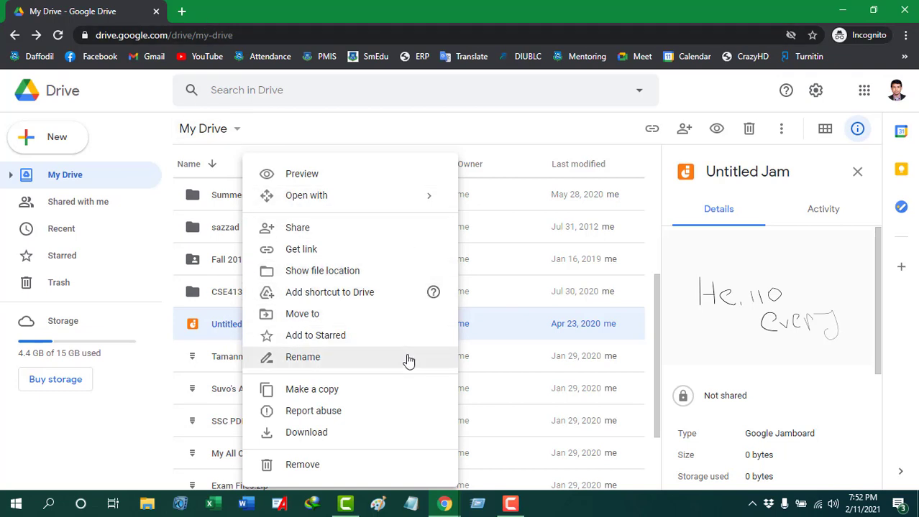
mouse_move(373, 128)
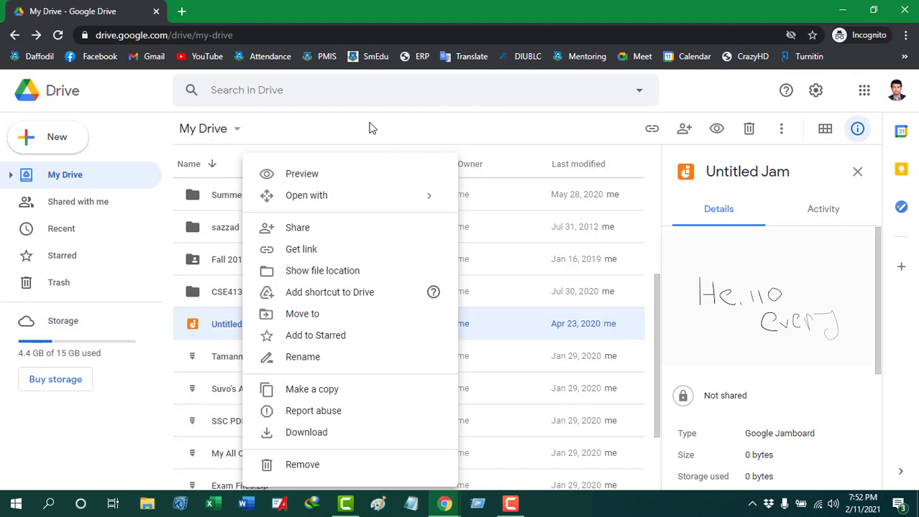
click(373, 128)
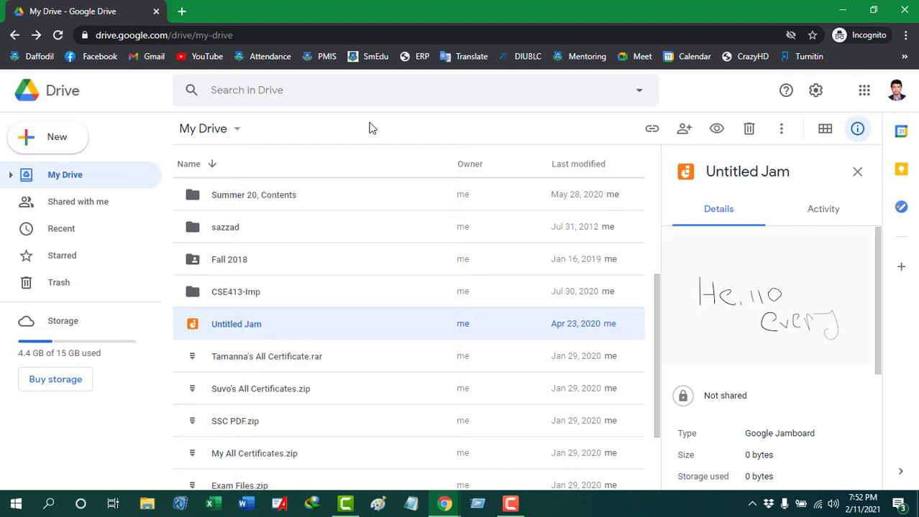